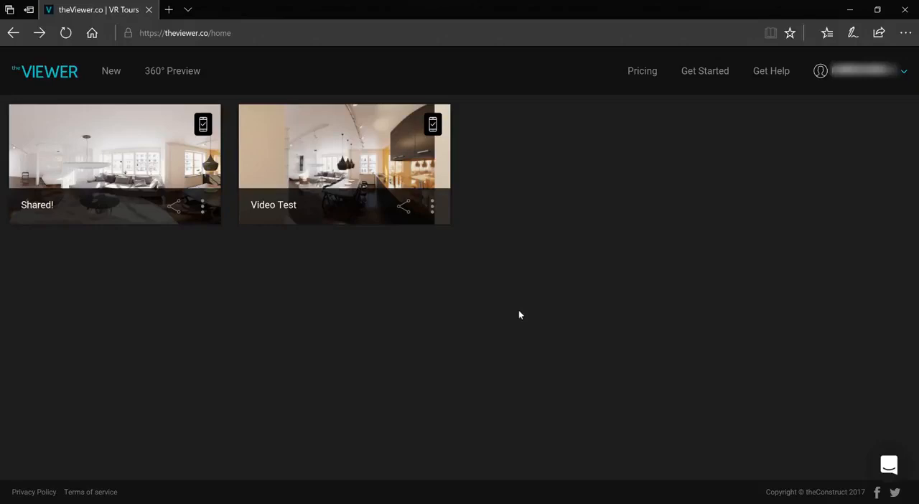
mouse_move(532, 332)
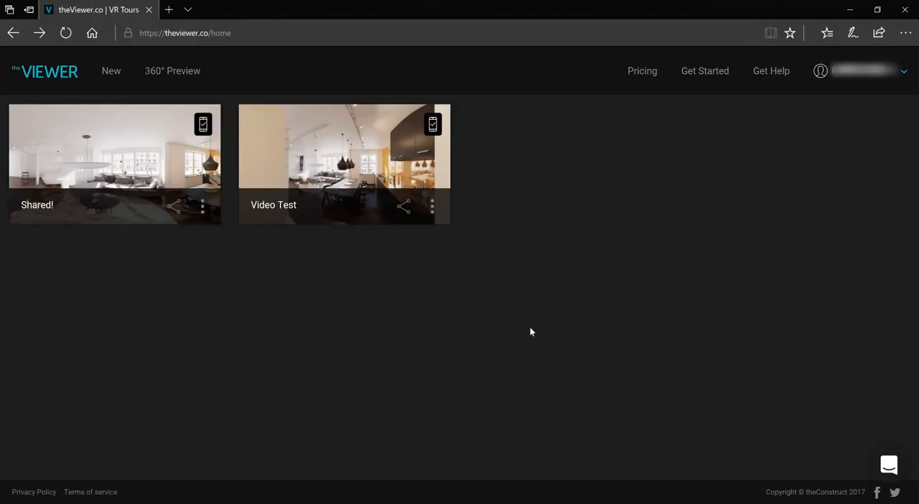
mouse_move(442, 310)
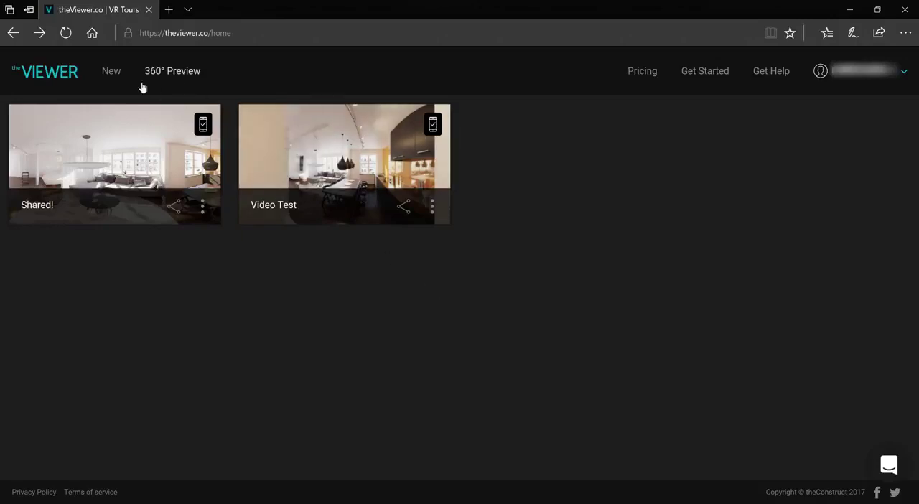
Step: Start a new VR TOUR named 'VR Demo' and submit it for creation
left_click(111, 70)
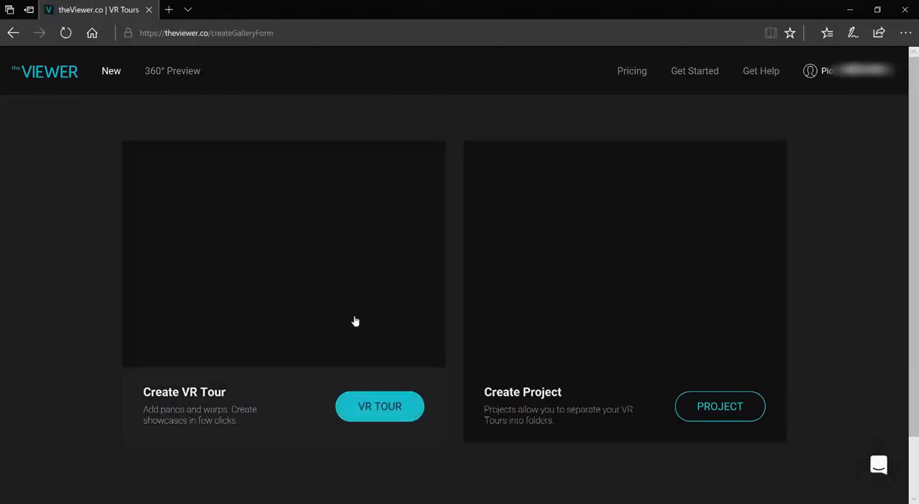
mouse_move(273, 376)
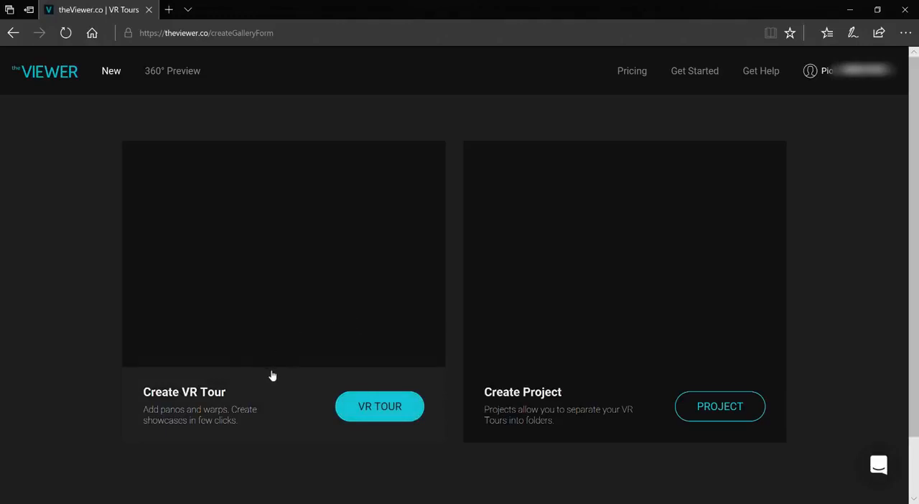
left_click(379, 406)
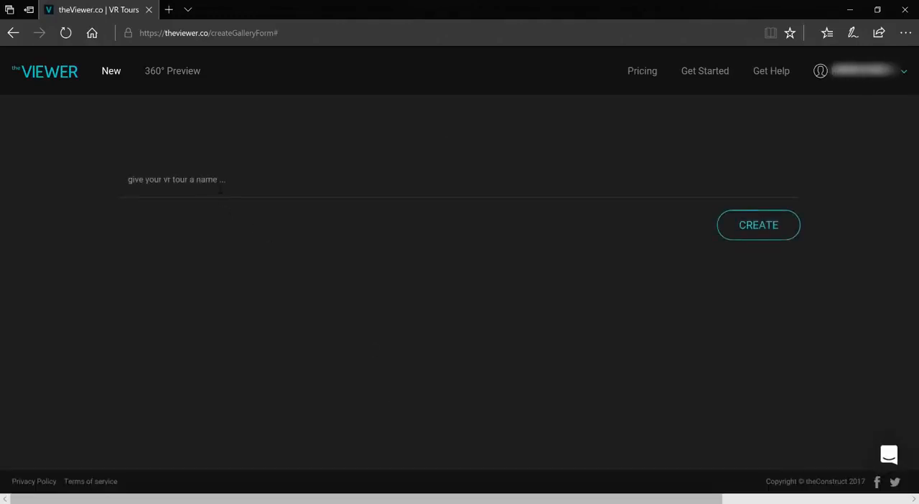
type("VR Demo")
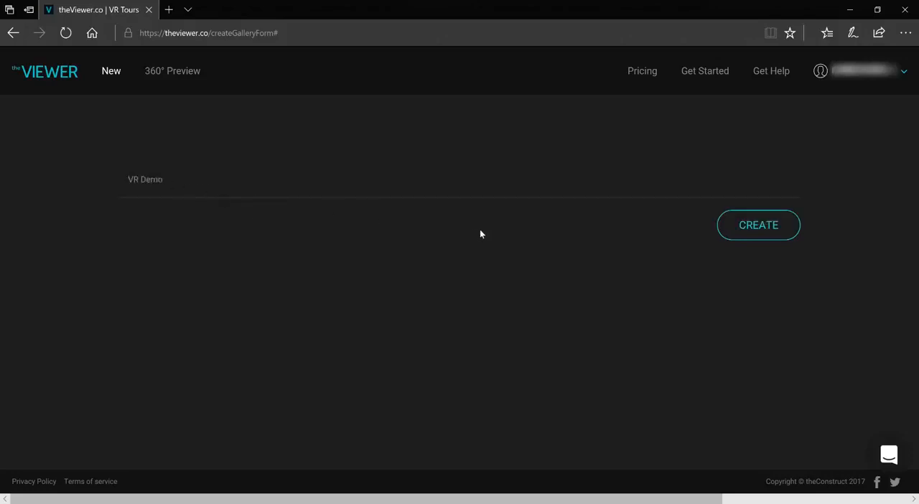
left_click(758, 224)
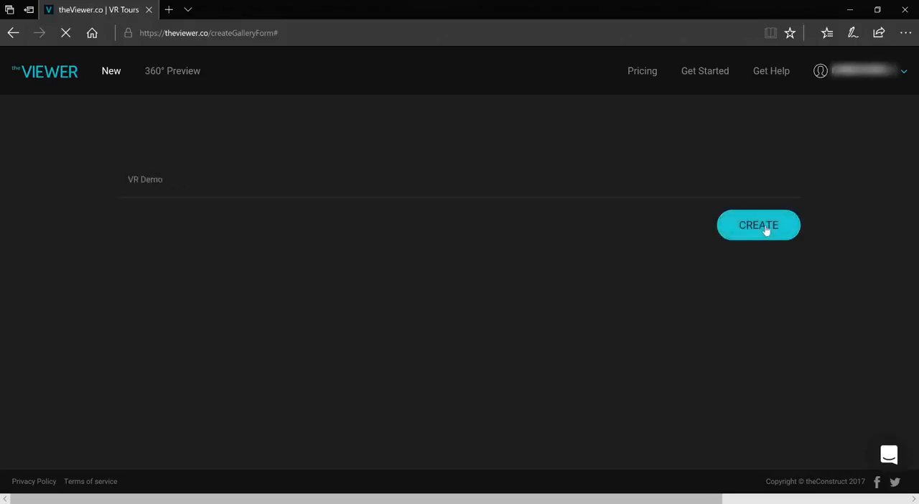
Step: Wait for the empty VR Demo editor to load, showing 'Add some panos'
left_click(758, 225)
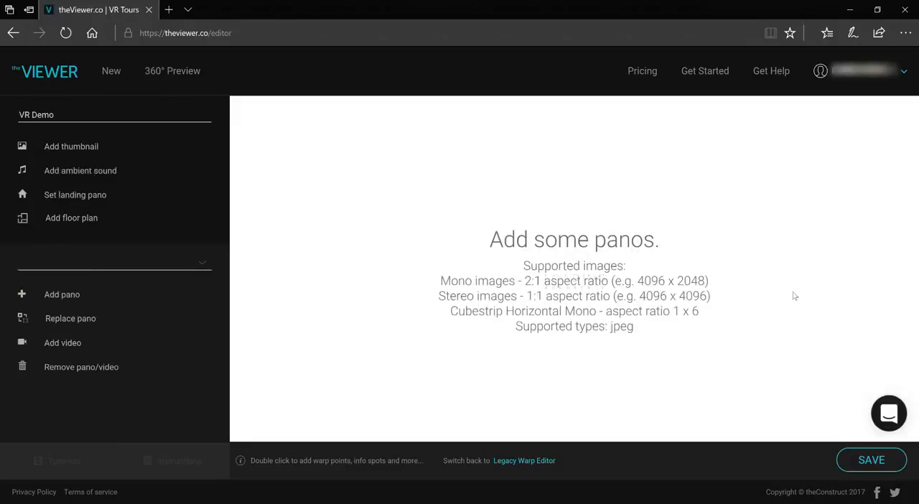
mouse_move(506, 131)
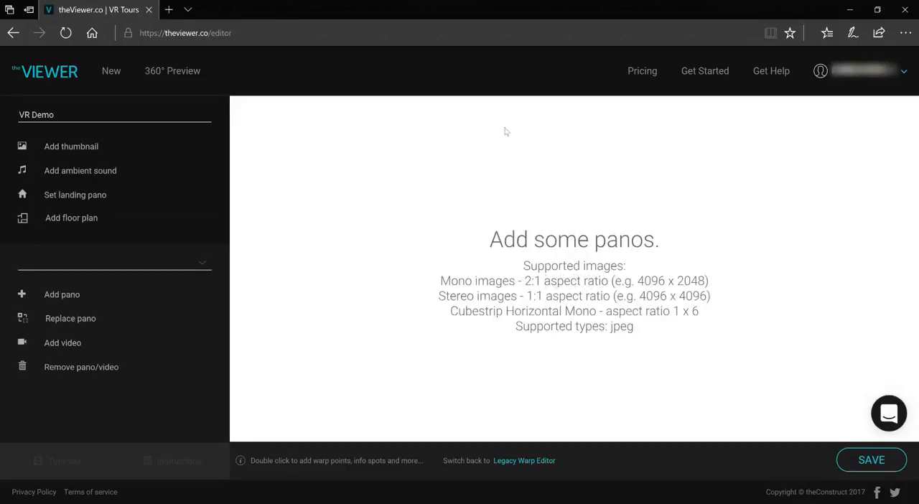
mouse_move(372, 167)
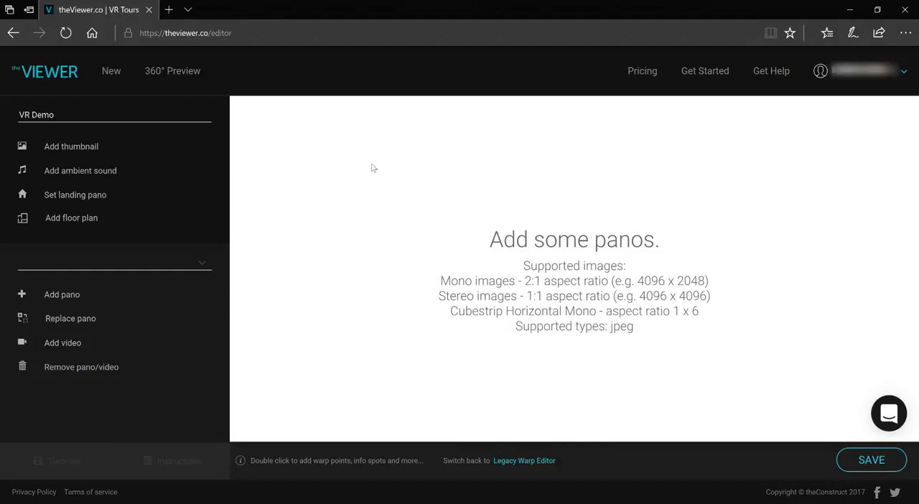
mouse_move(338, 162)
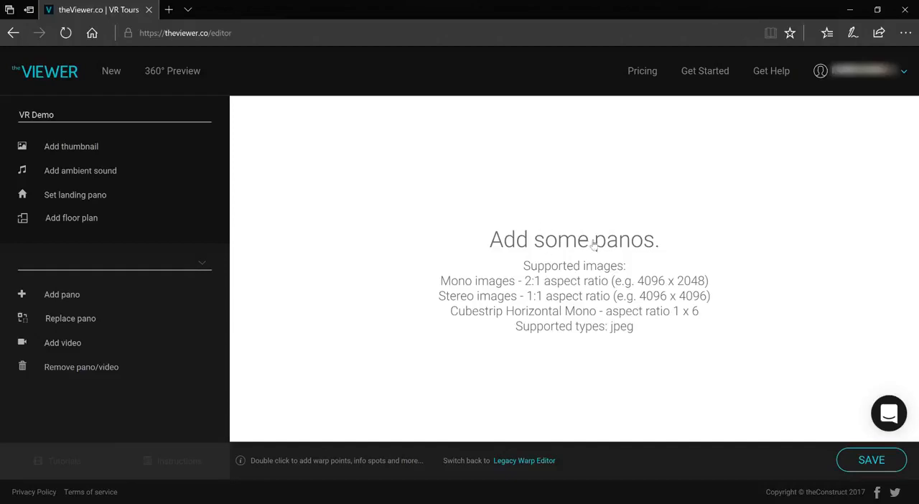
mouse_move(553, 245)
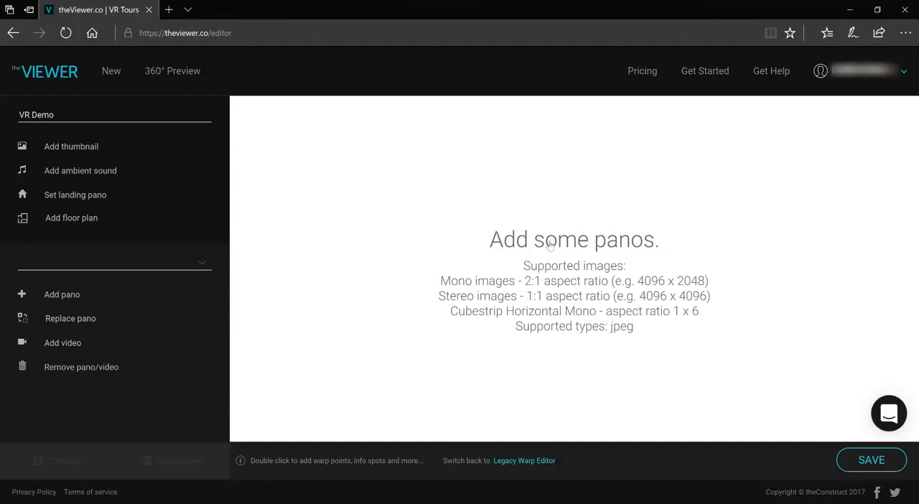
mouse_move(441, 282)
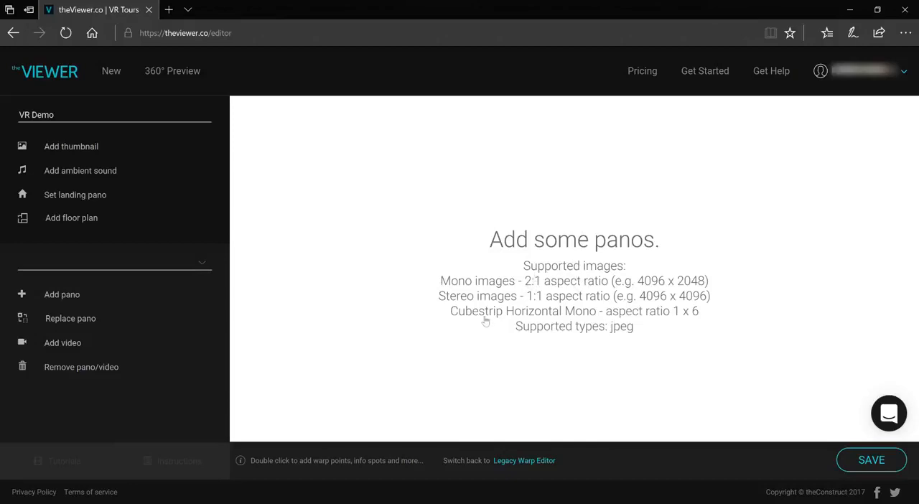
mouse_move(488, 174)
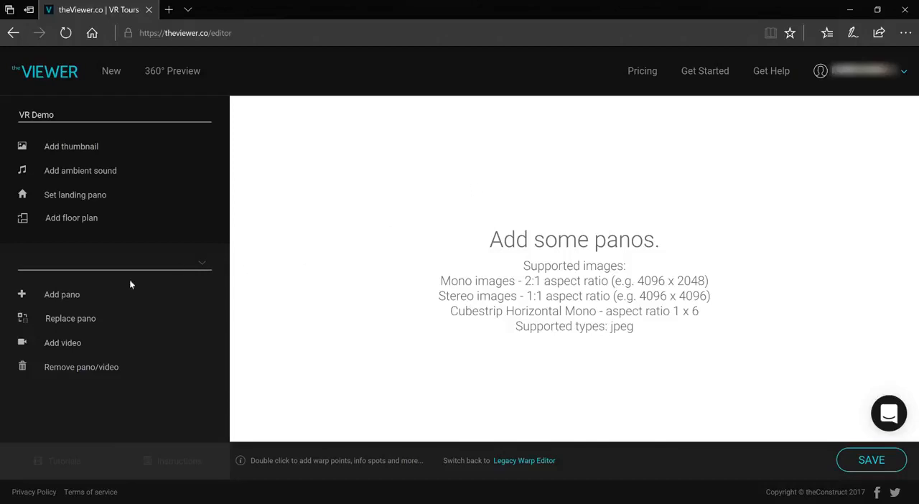
Step: Upload the panorama JPEGs so scene01_shot01.jpg becomes the landing pano
left_click(61, 294)
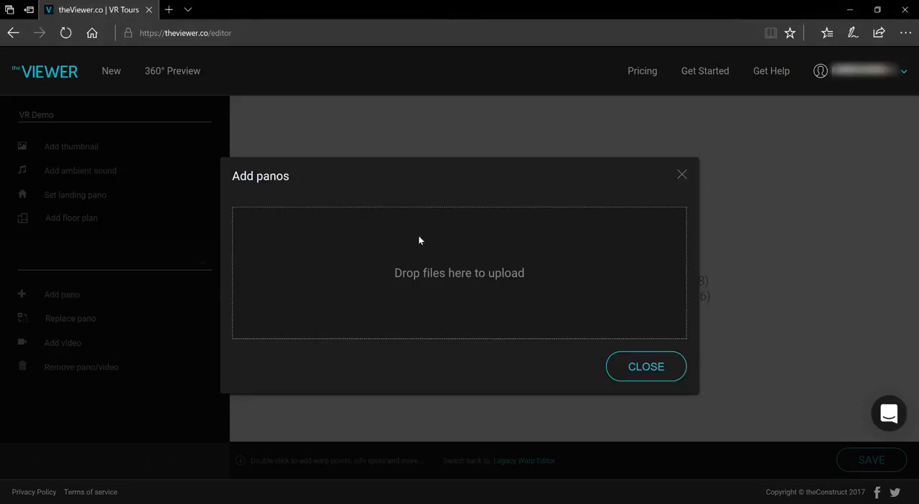
mouse_move(166, 142)
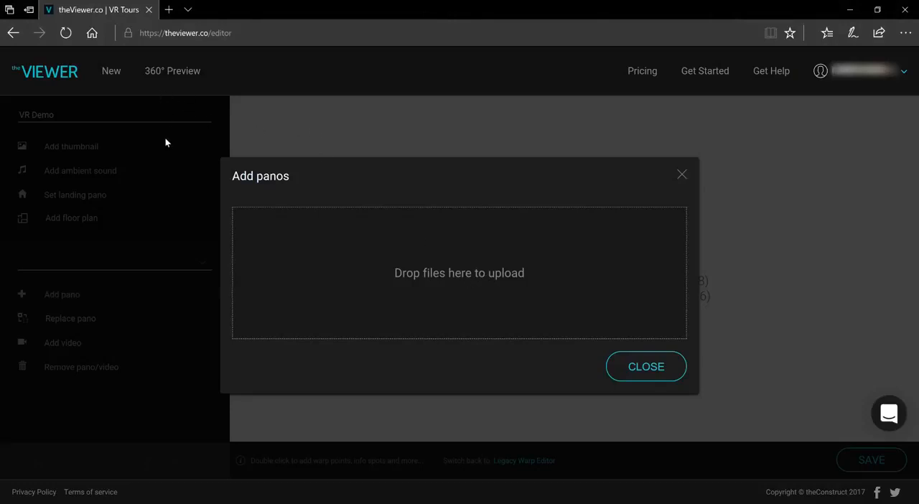
mouse_move(563, 293)
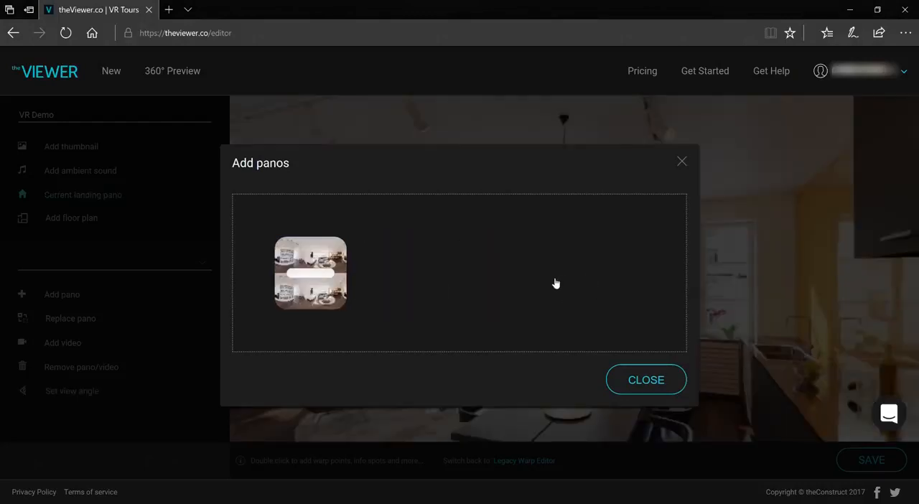
left_click(309, 274)
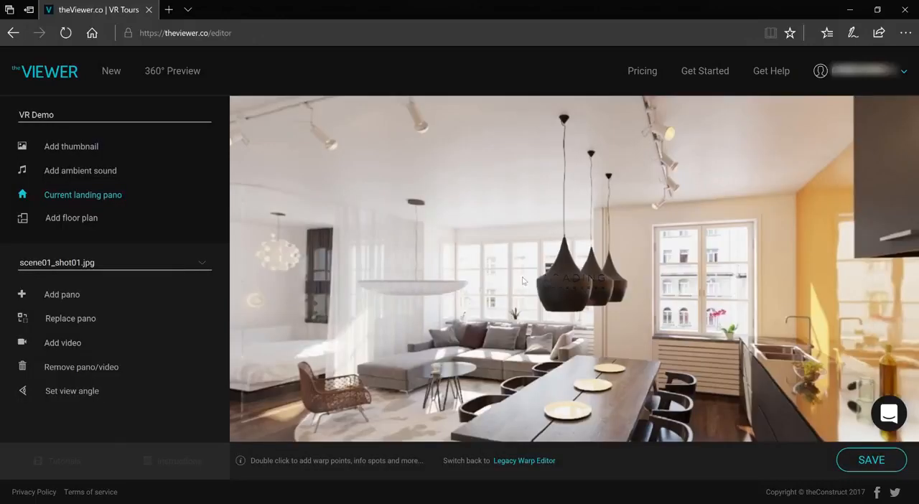
mouse_move(464, 293)
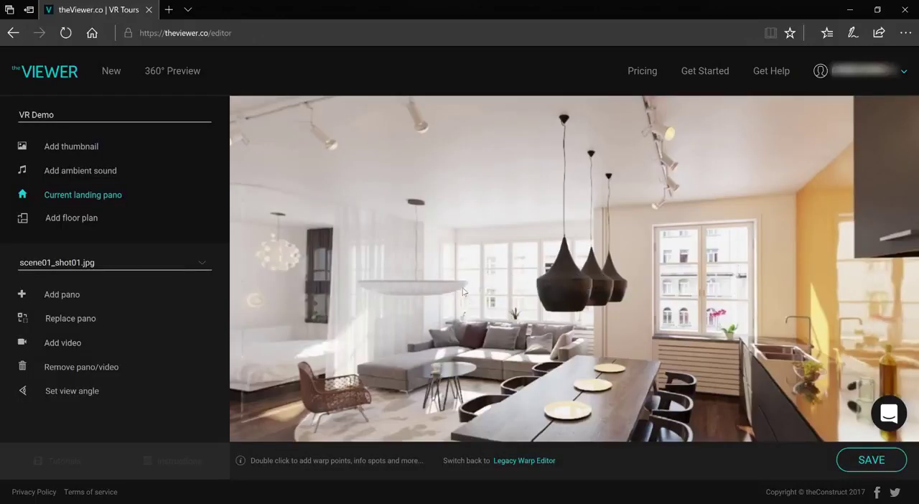
left_click(71, 146)
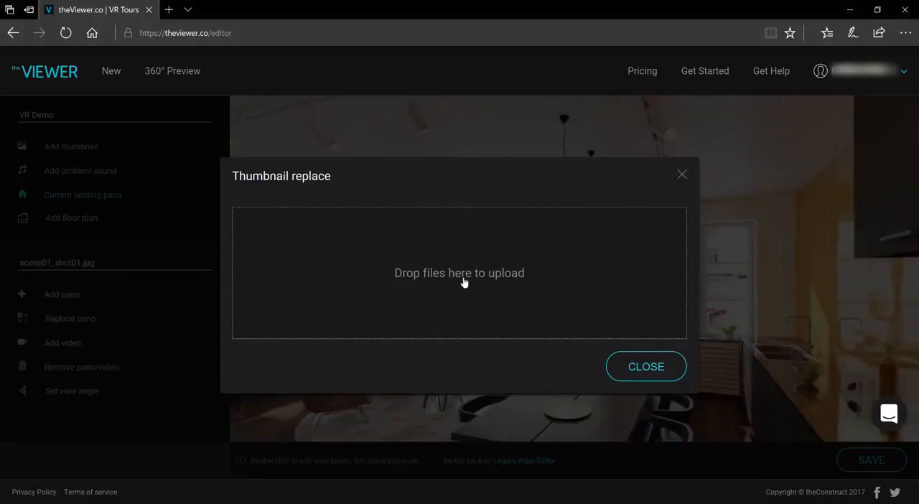
mouse_move(361, 278)
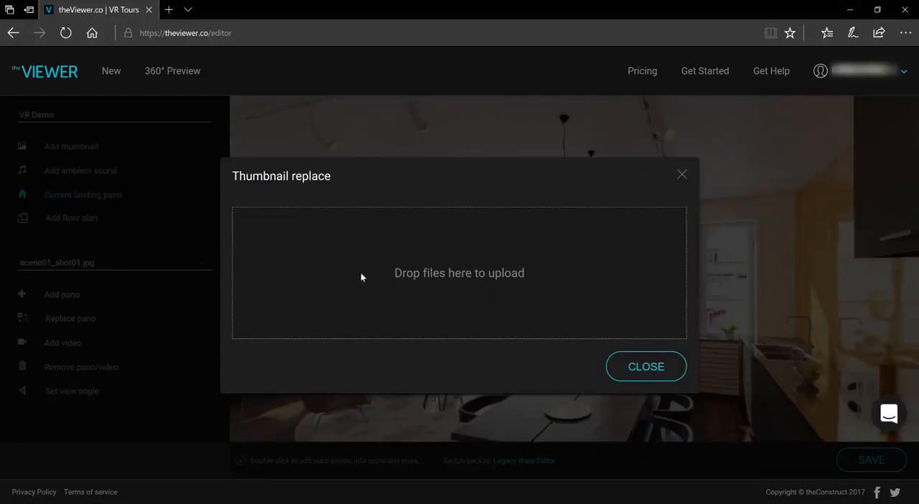
mouse_move(523, 264)
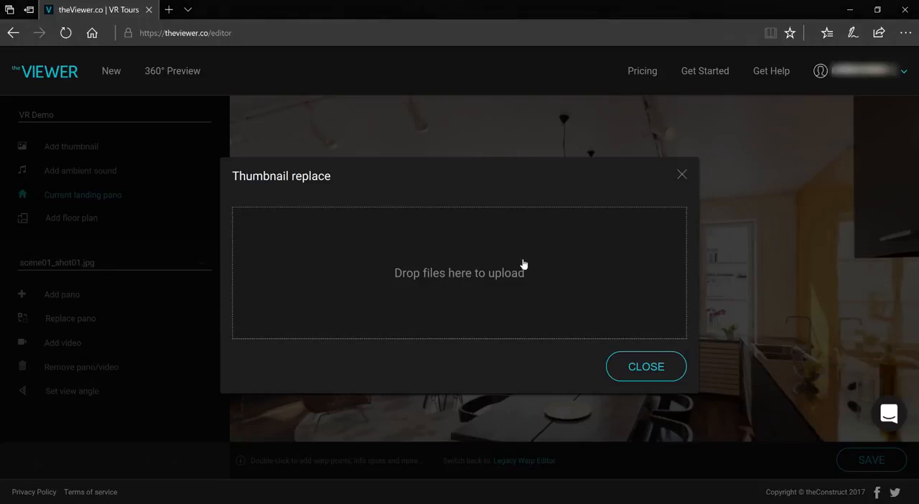
left_click(645, 366)
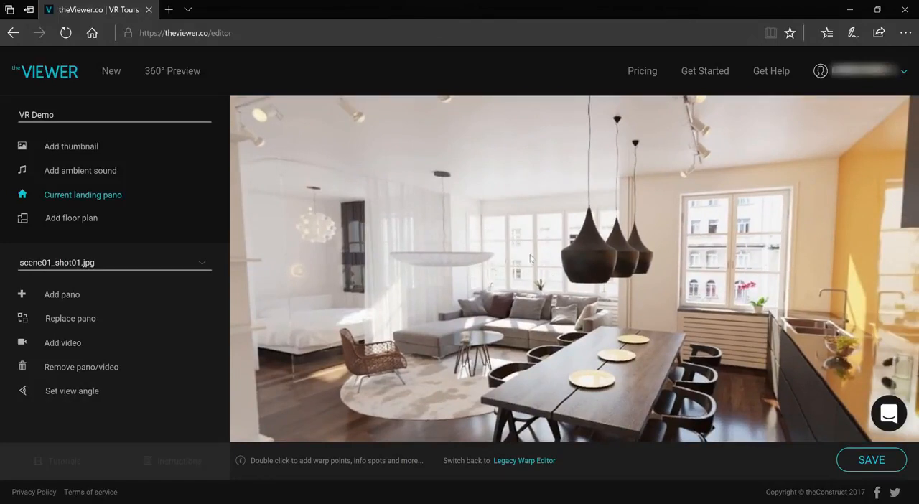
Step: Add warp spot 2 by the living-room windows, leading to scene01_shot02.jpg
left_click(113, 262)
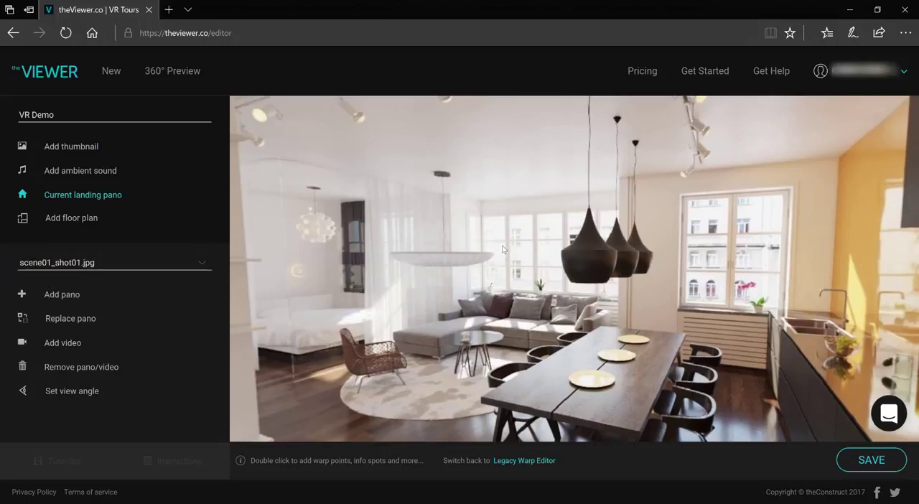
double_click(504, 249)
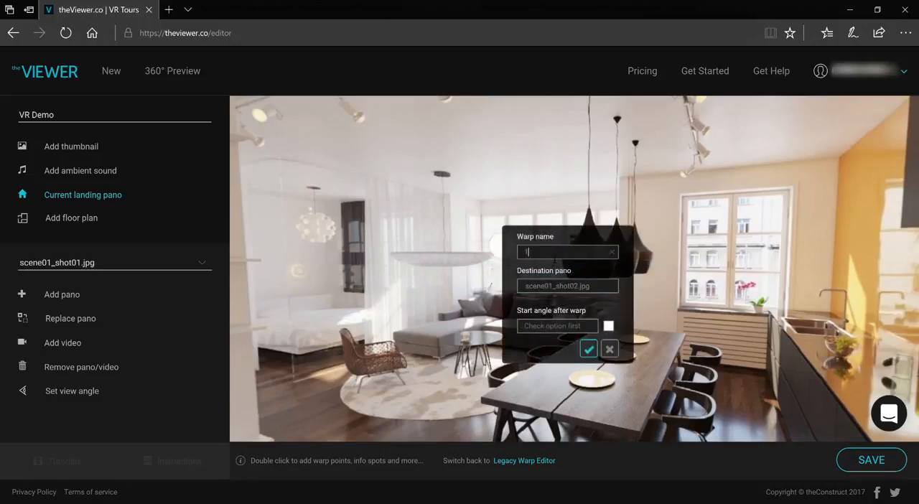
left_click(565, 286)
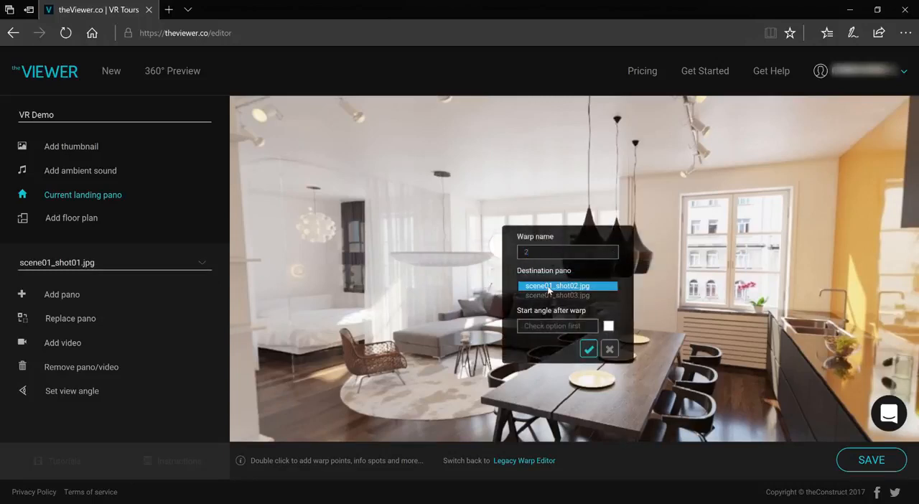
left_click(566, 285)
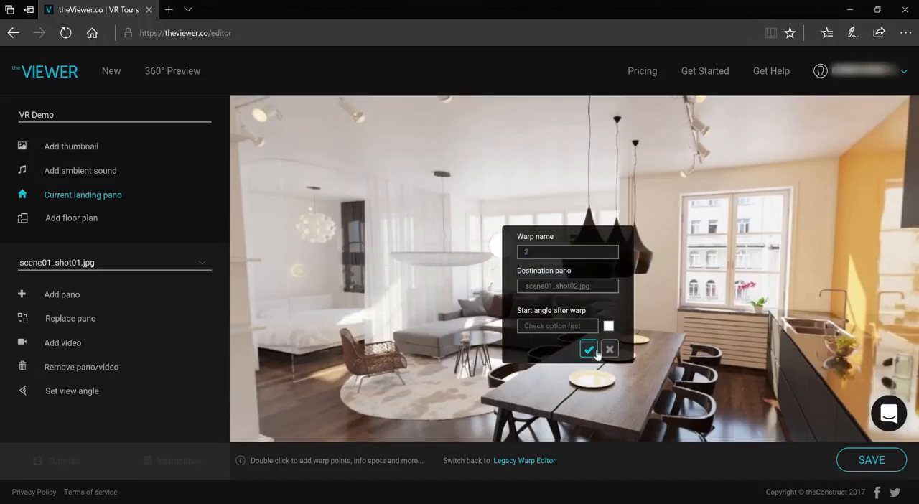
left_click(590, 348)
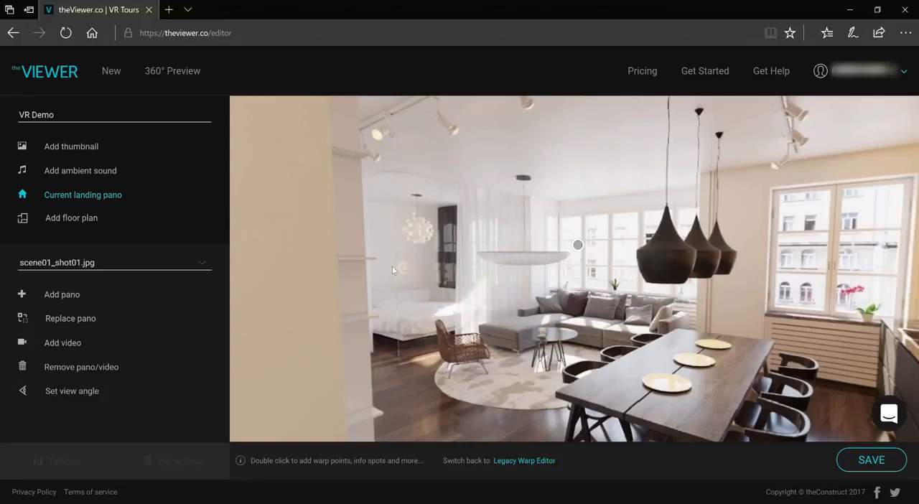
Step: Add warp spot 3 near the bedroom area, leading to scene01_shot03.jpg
double_click(392, 270)
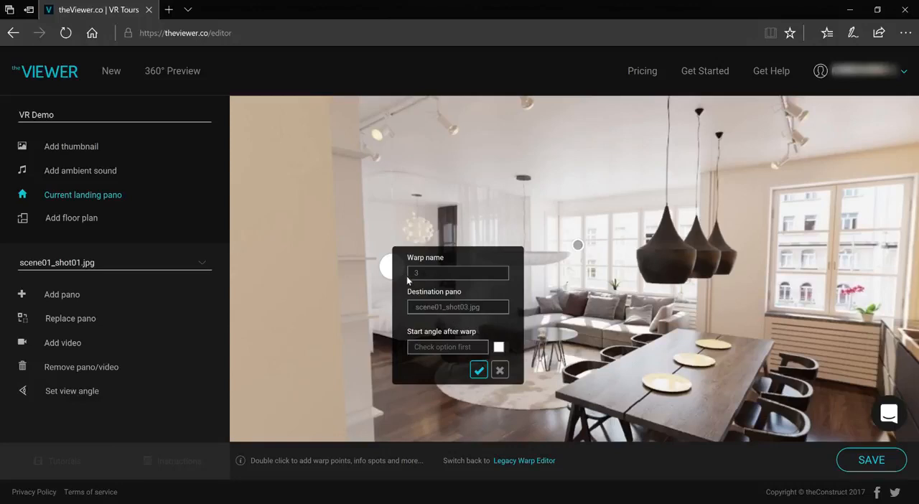
left_click(478, 369)
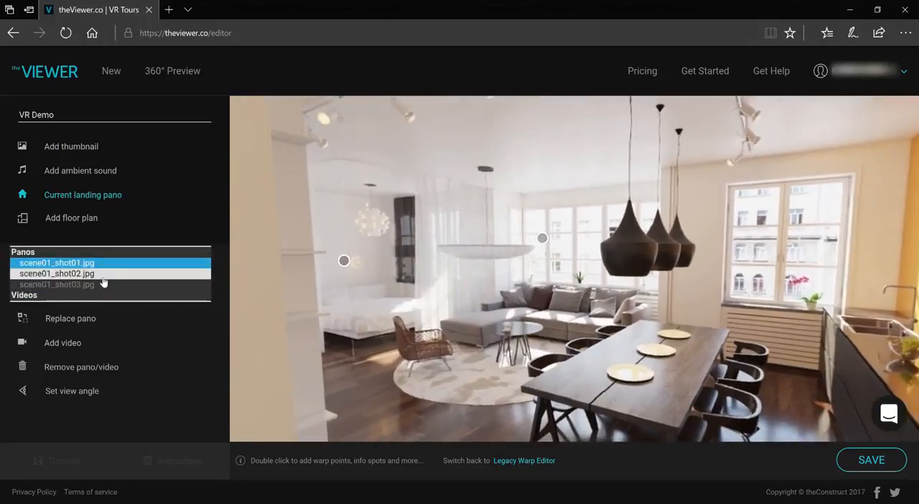
Step: In scene01_shot02.jpg, add warp 1 to shot01 and a chair-side warp to shot03
left_click(56, 273)
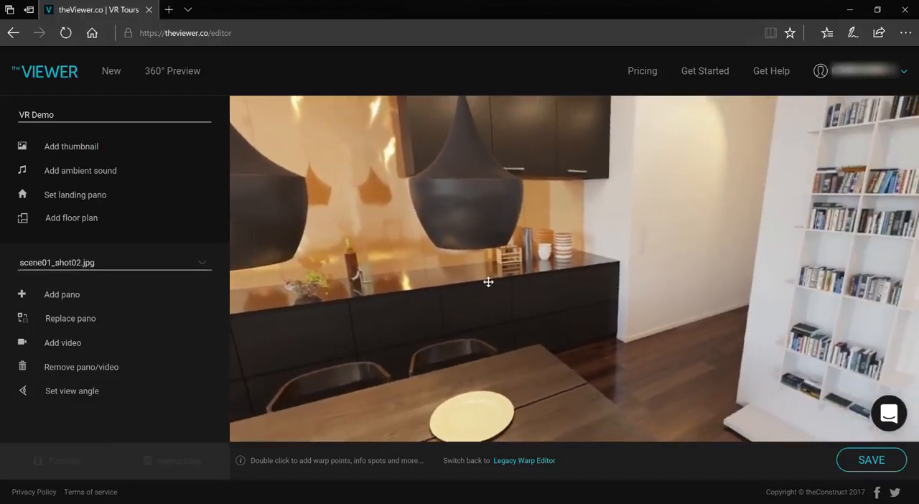
left_click_drag(488, 282, 632, 217)
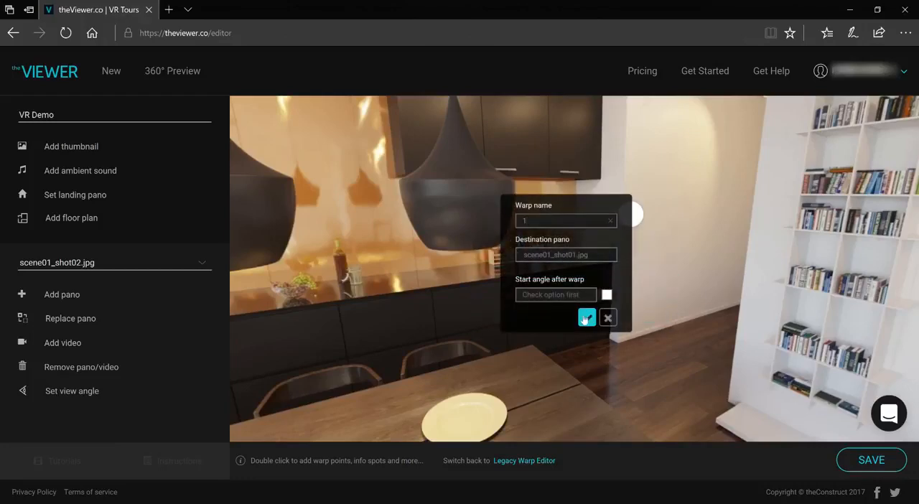
left_click(586, 317)
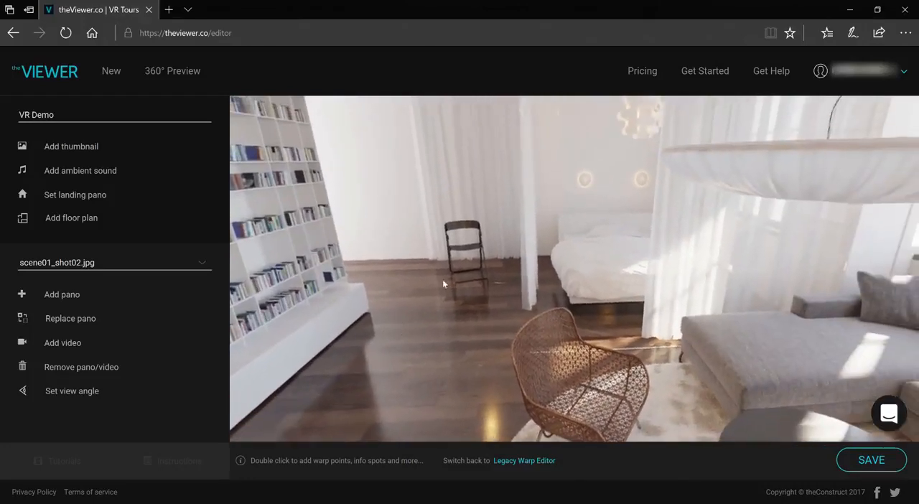
double_click(444, 284)
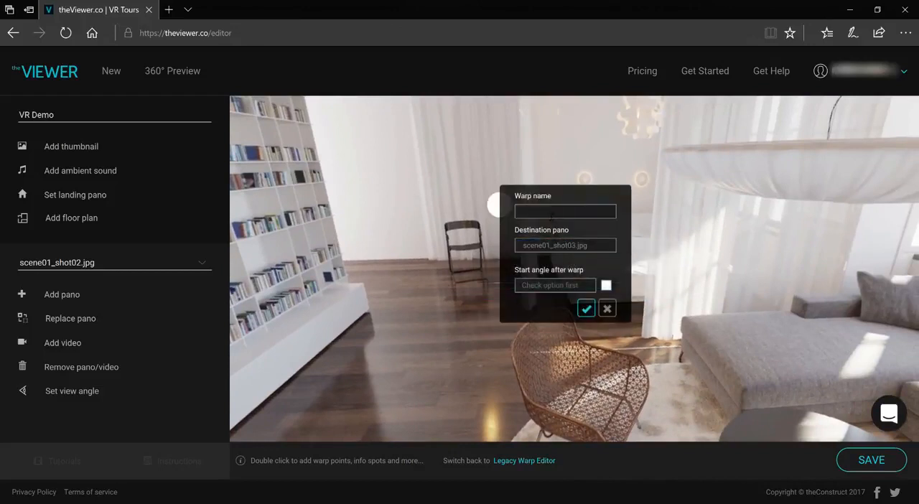
left_click(606, 308)
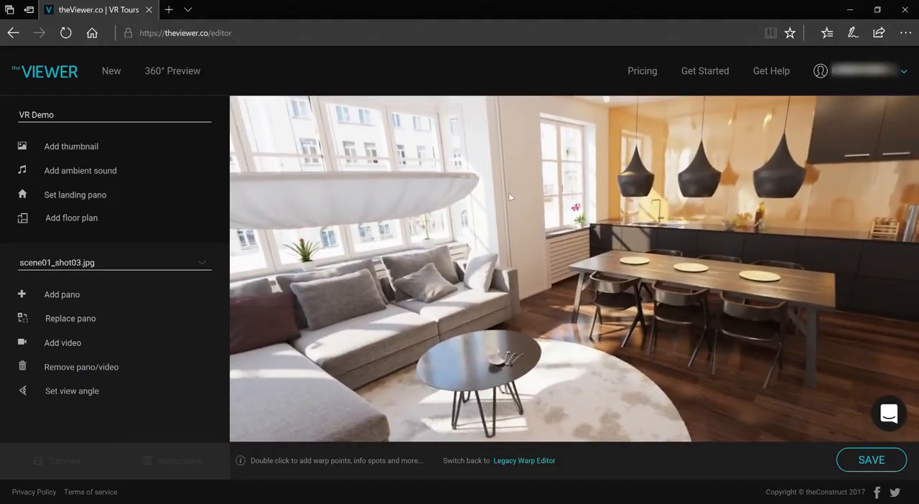
Step: In scene01_shot03.jpg, add warp 2 to shot02 and a speaker-side warp 1 to shot01
double_click(511, 273)
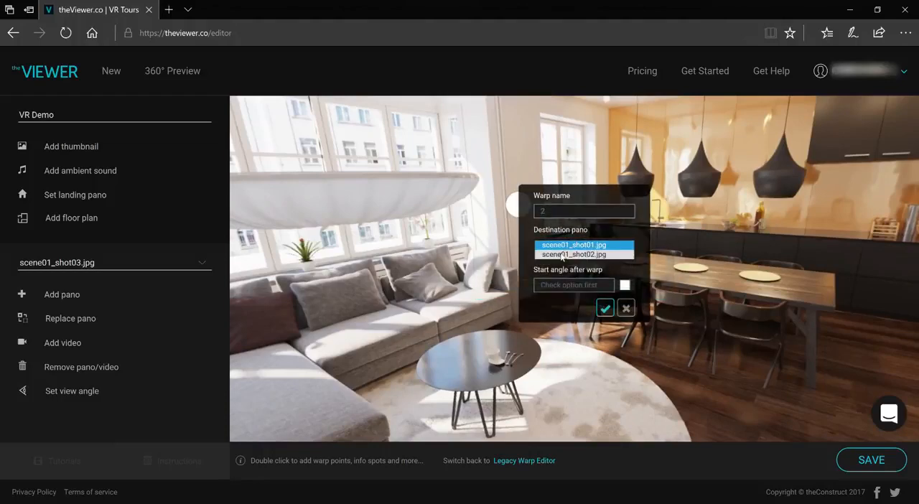
left_click(606, 308)
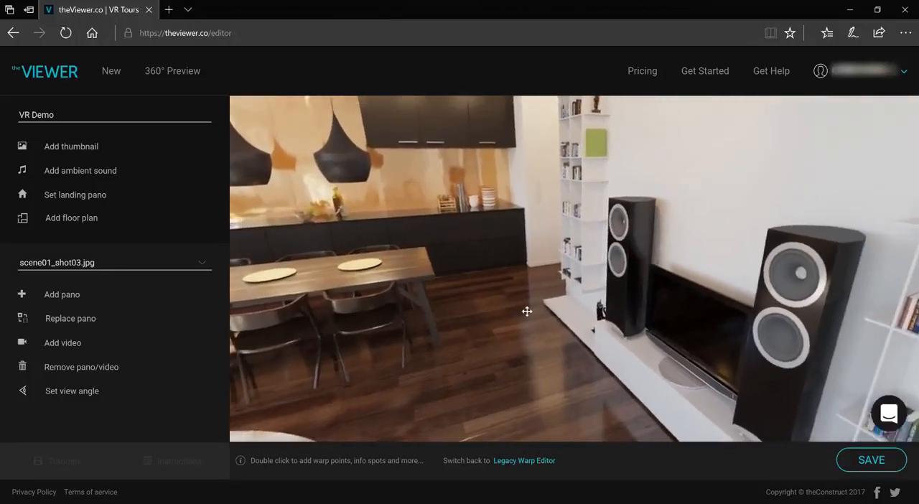
double_click(527, 311)
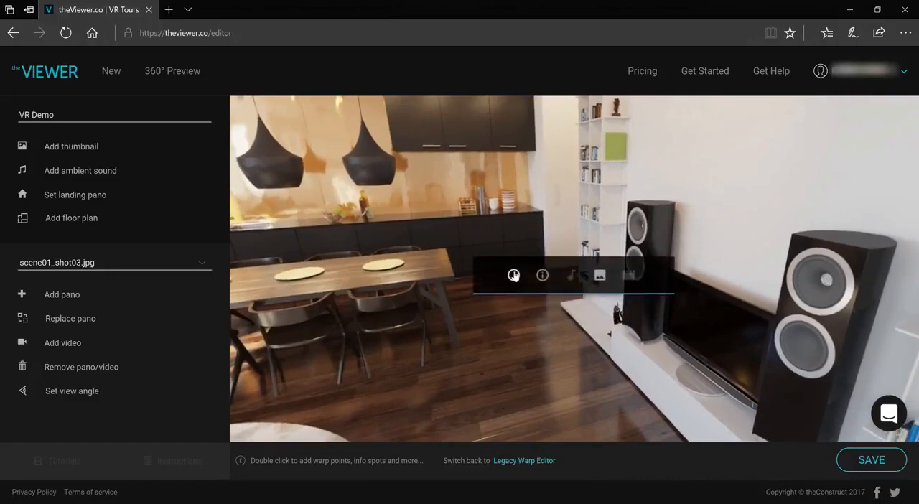
left_click(542, 275)
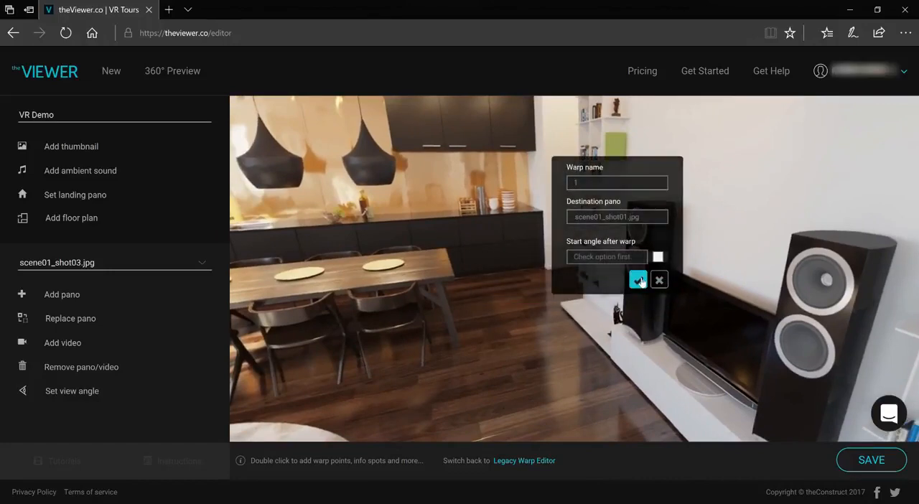
left_click(639, 280)
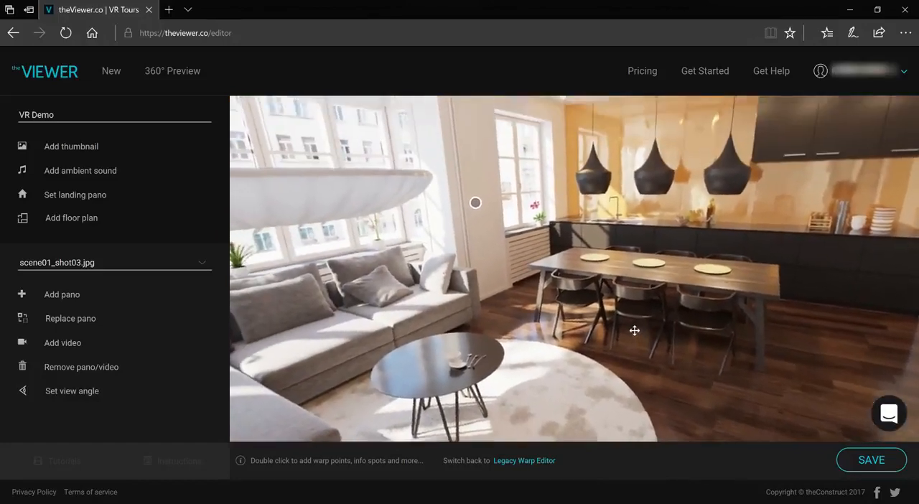
left_click_drag(634, 330, 535, 312)
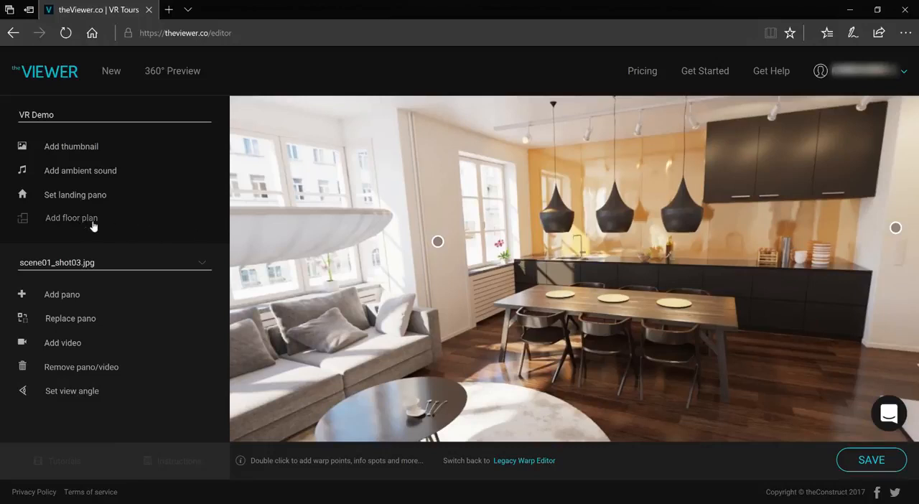
mouse_move(86, 222)
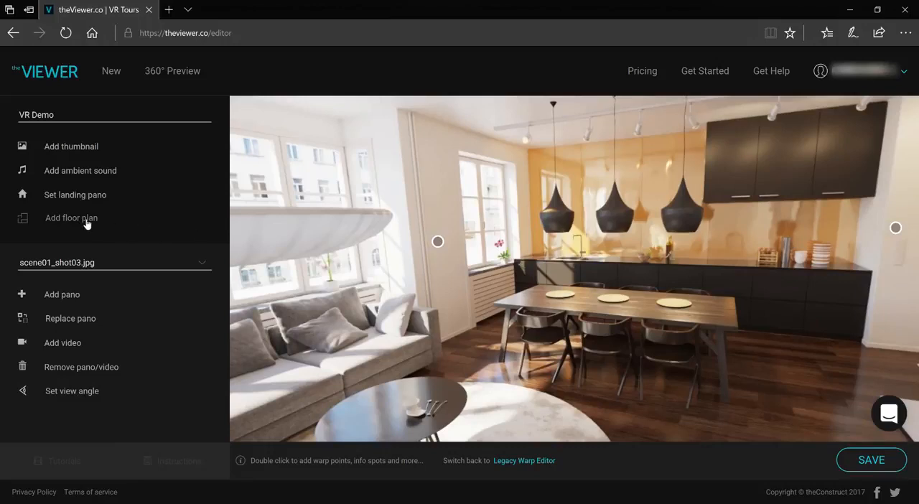
Step: Upload the floor plan image through the Add Floorplan dialog
left_click(71, 217)
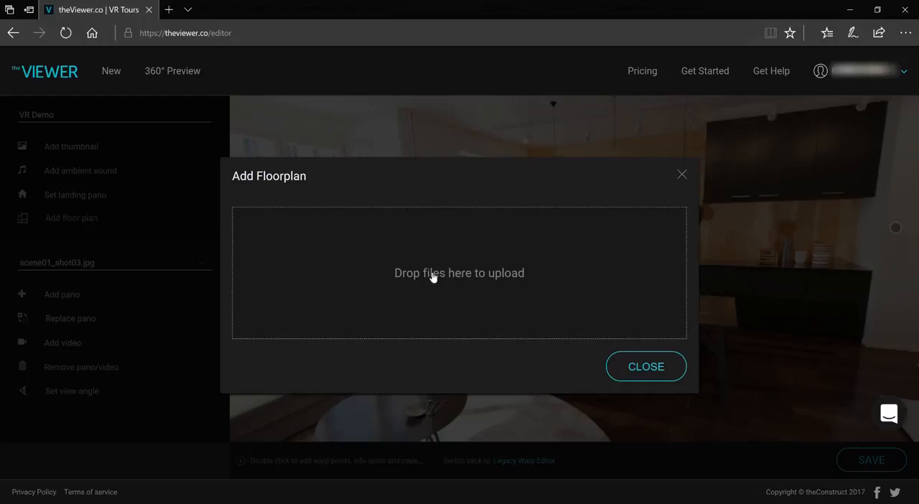
mouse_move(260, 114)
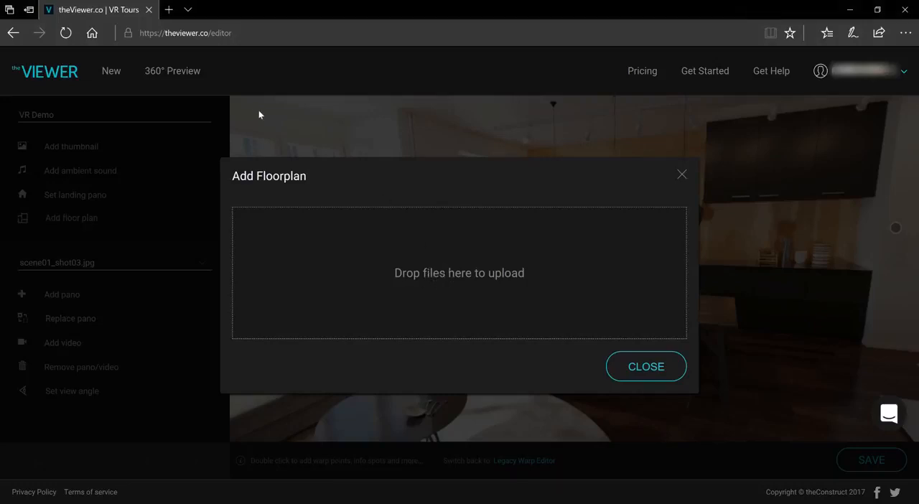
mouse_move(408, 321)
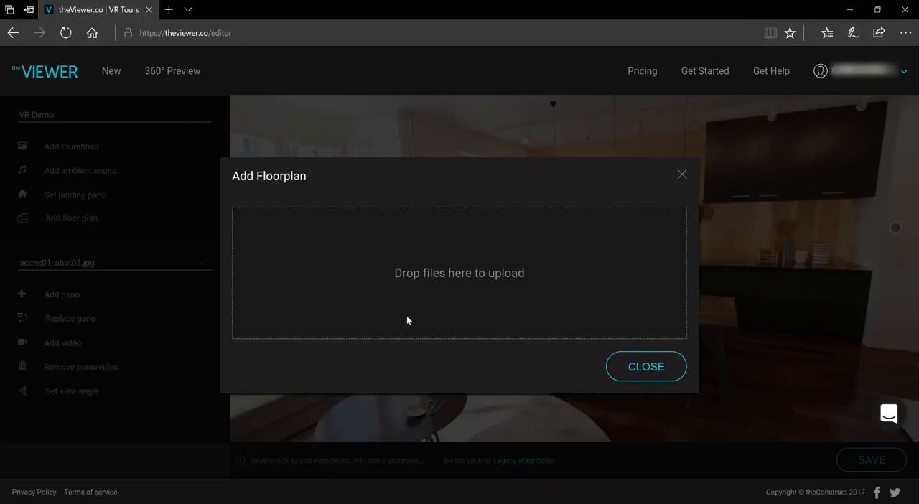
left_click(645, 366)
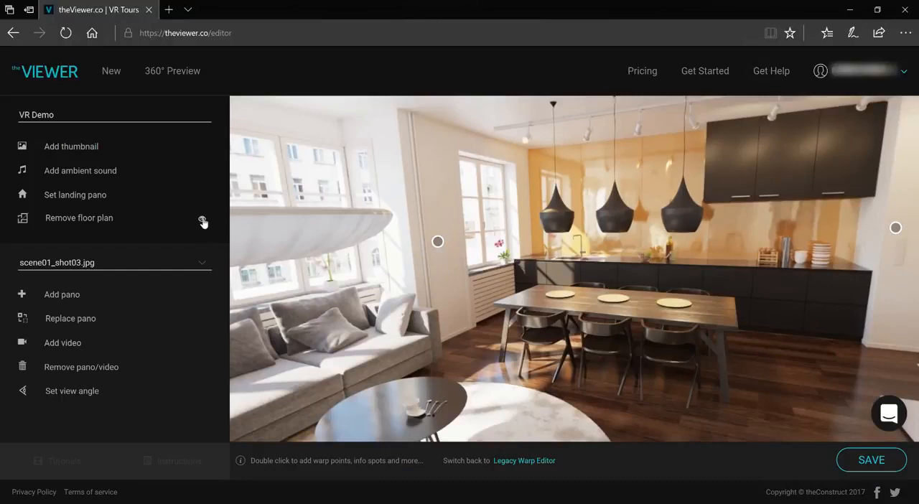
mouse_move(204, 224)
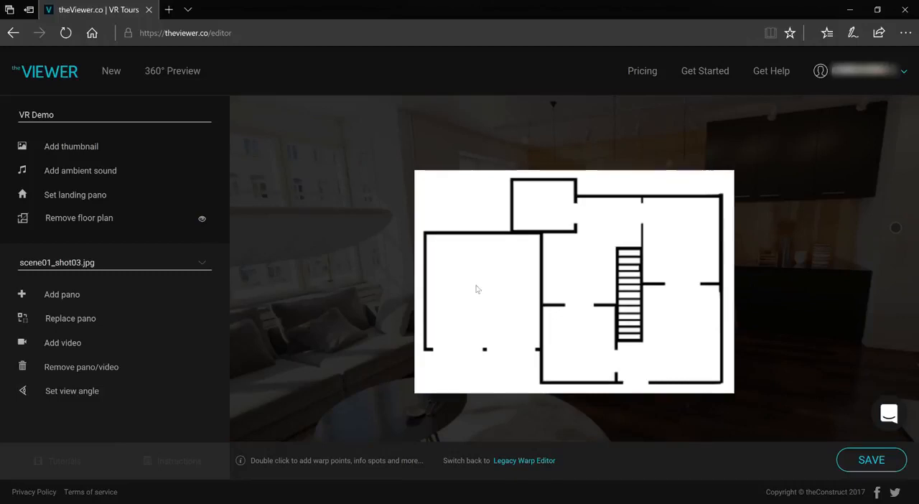
mouse_move(482, 290)
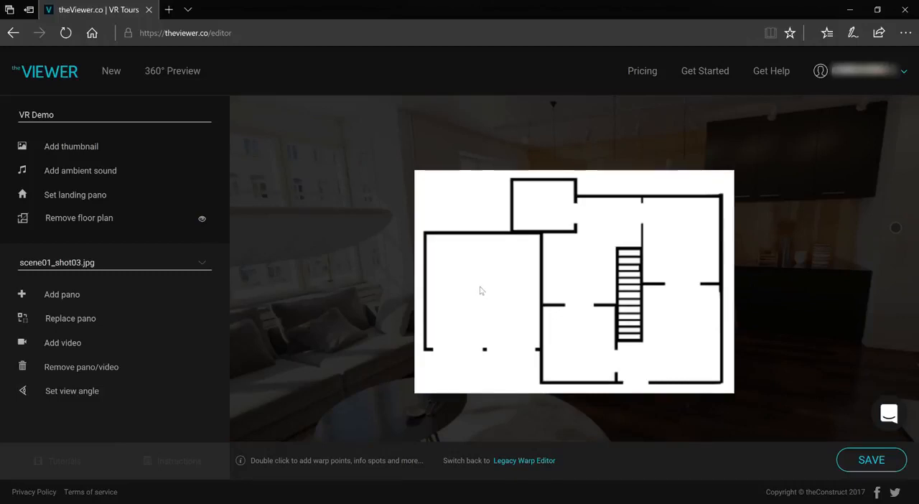
mouse_move(487, 290)
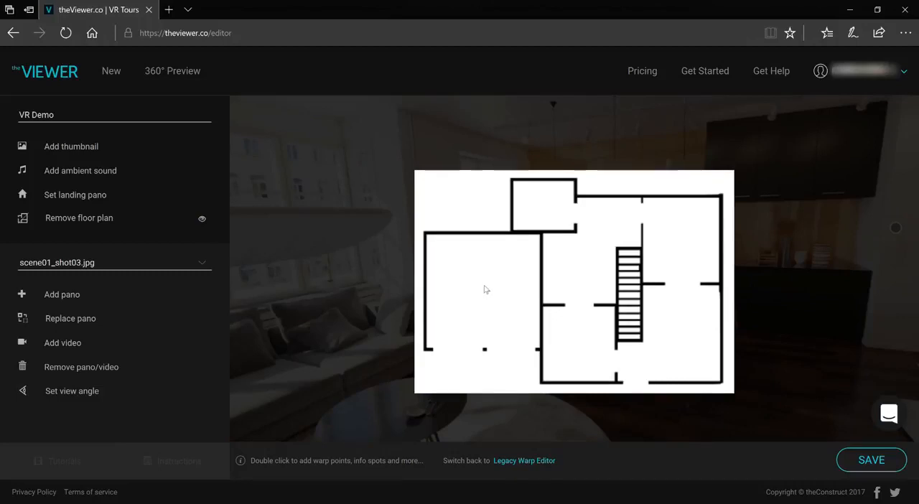
mouse_move(484, 292)
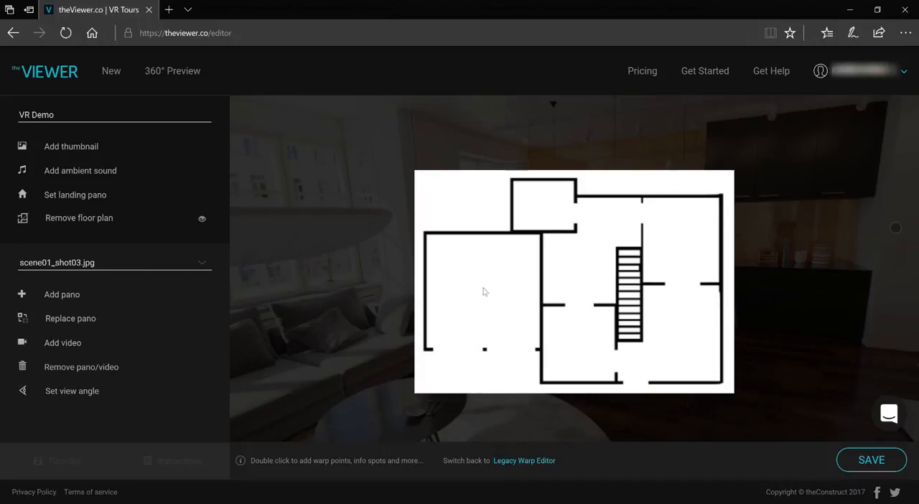
Step: Place floor-plan warp spots: left room to shot01, spot 2 to shot02, one to shot03
double_click(483, 293)
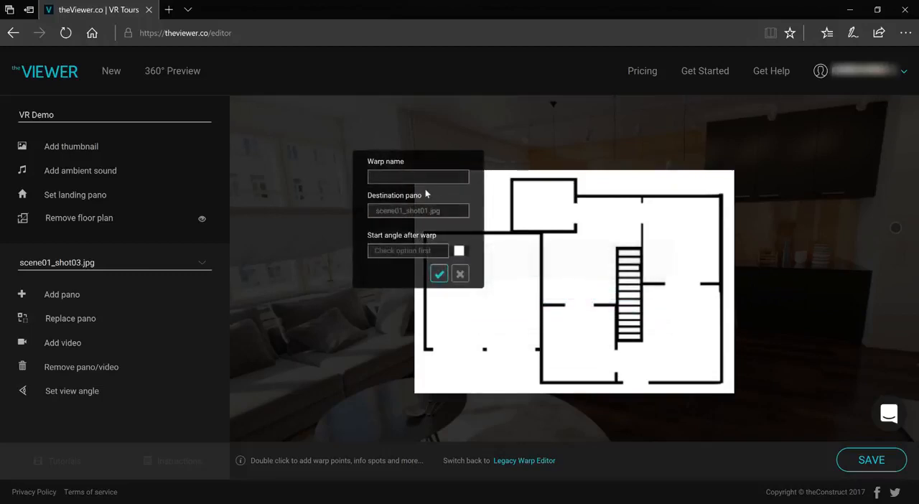
left_click(459, 274)
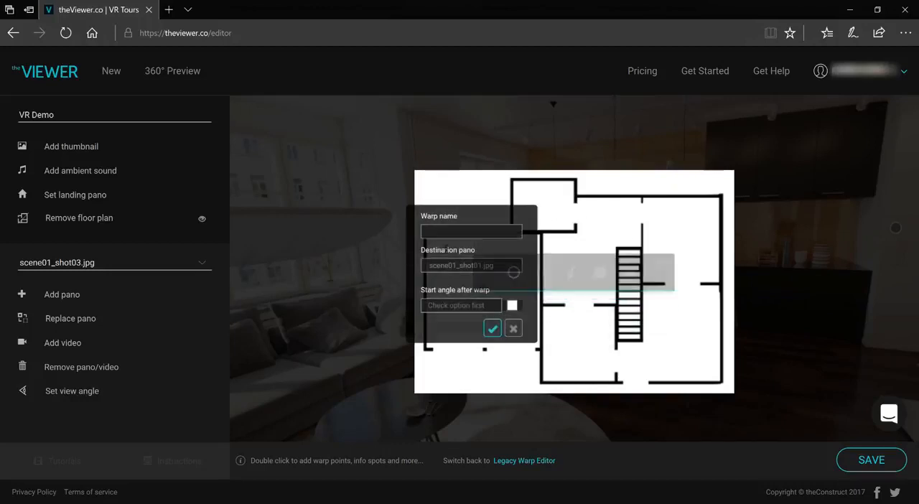
type("2")
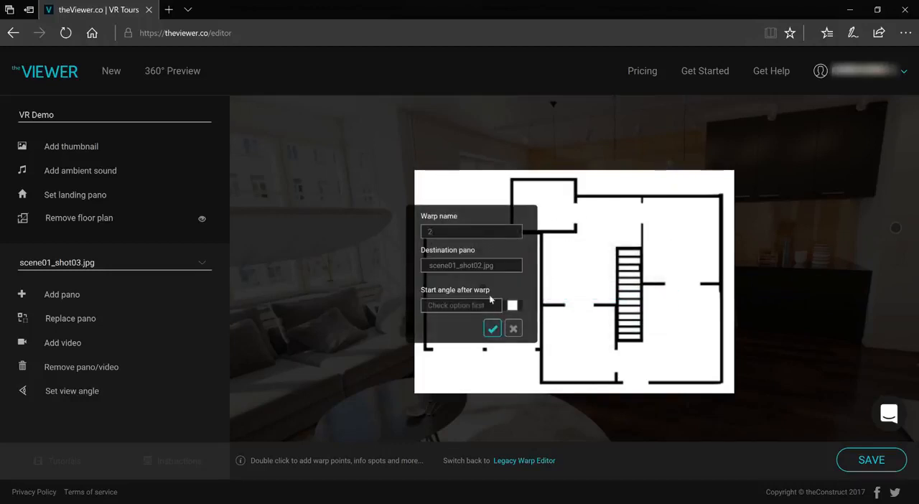
left_click(492, 328)
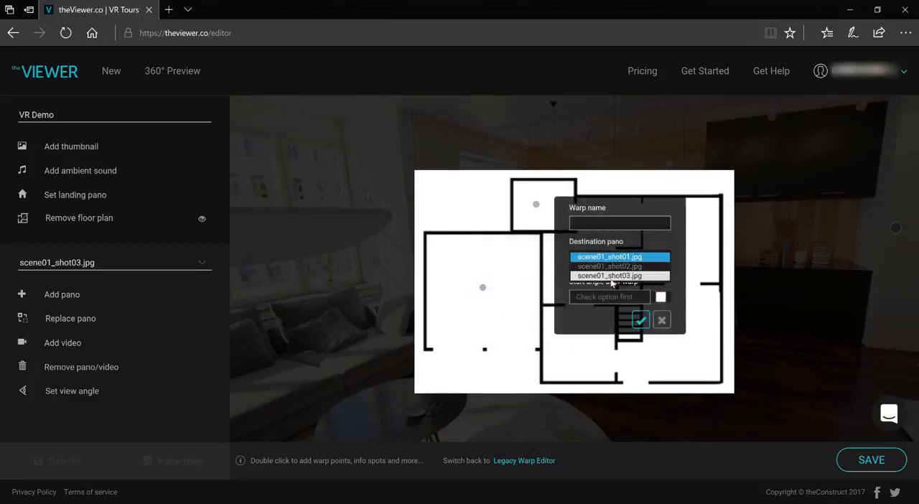
left_click(640, 320)
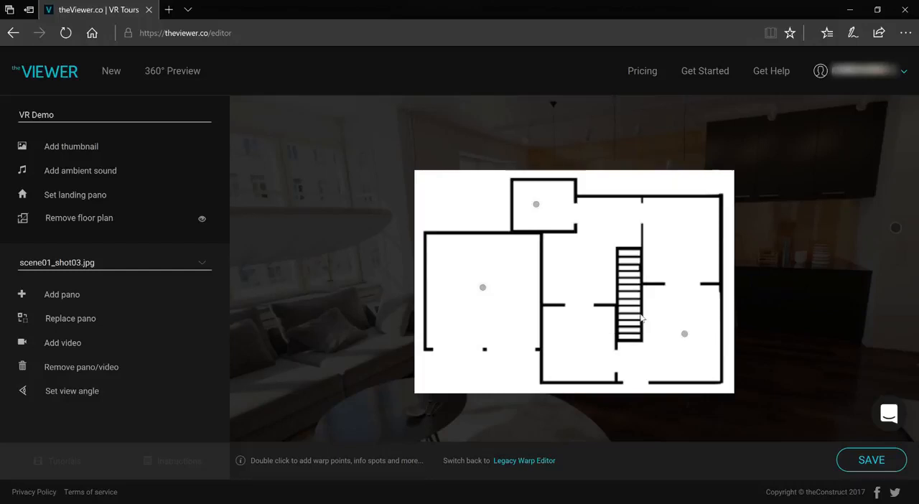
mouse_move(750, 410)
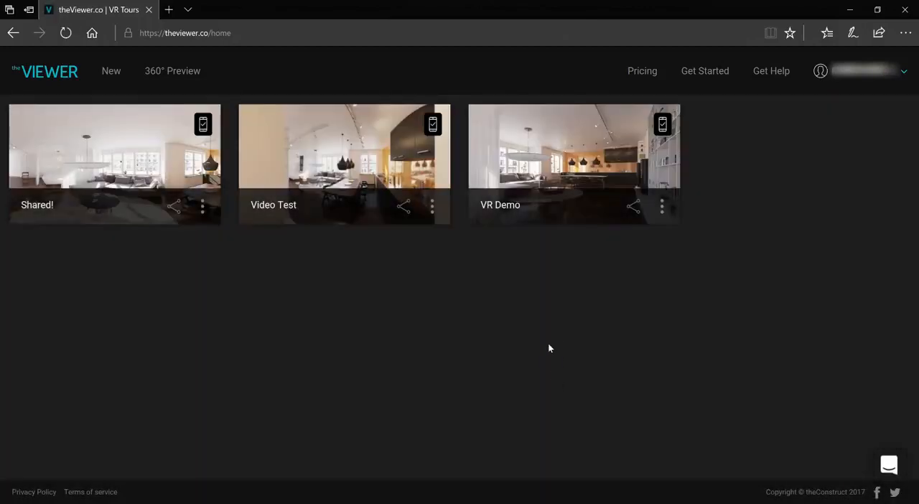
mouse_move(492, 162)
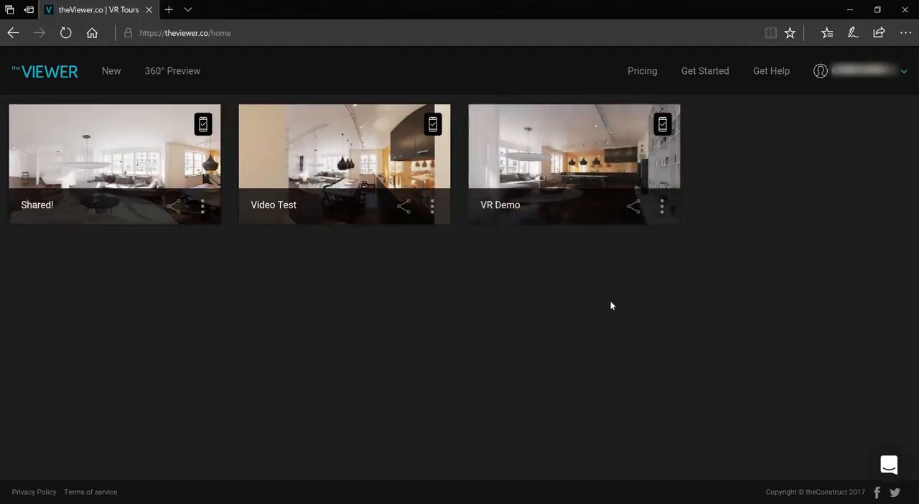
mouse_move(587, 178)
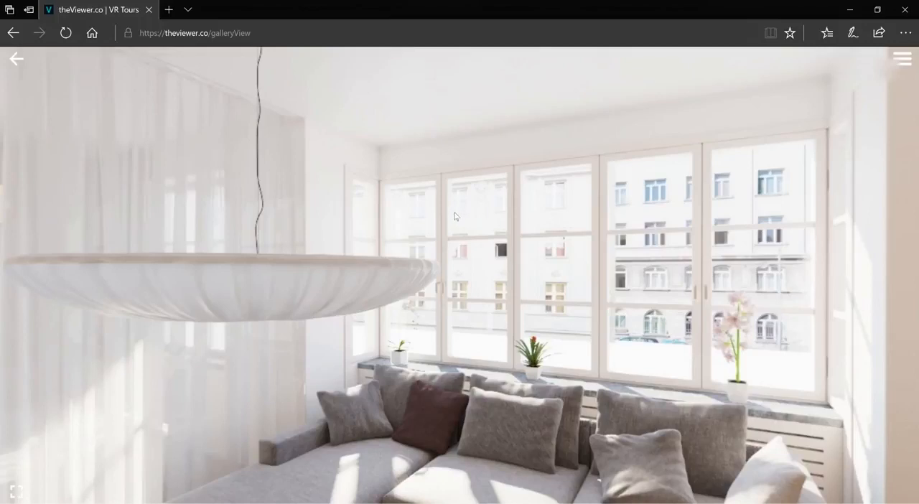
mouse_move(442, 212)
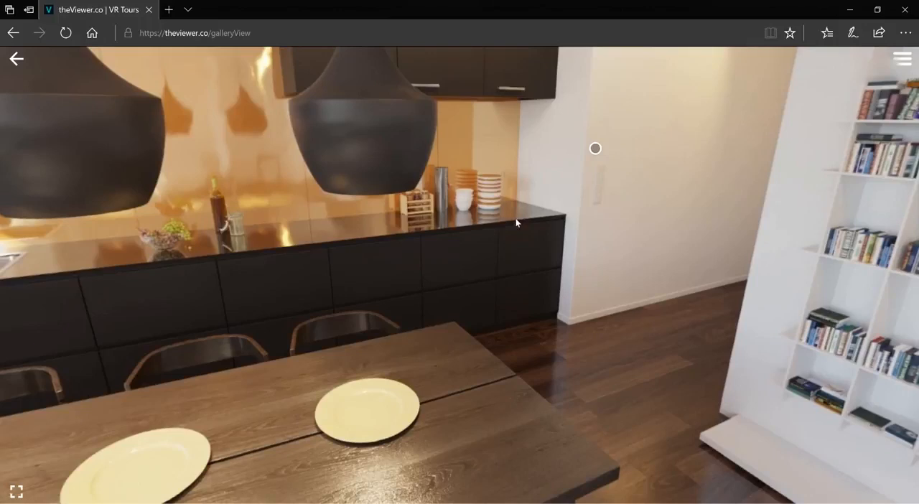
mouse_move(536, 247)
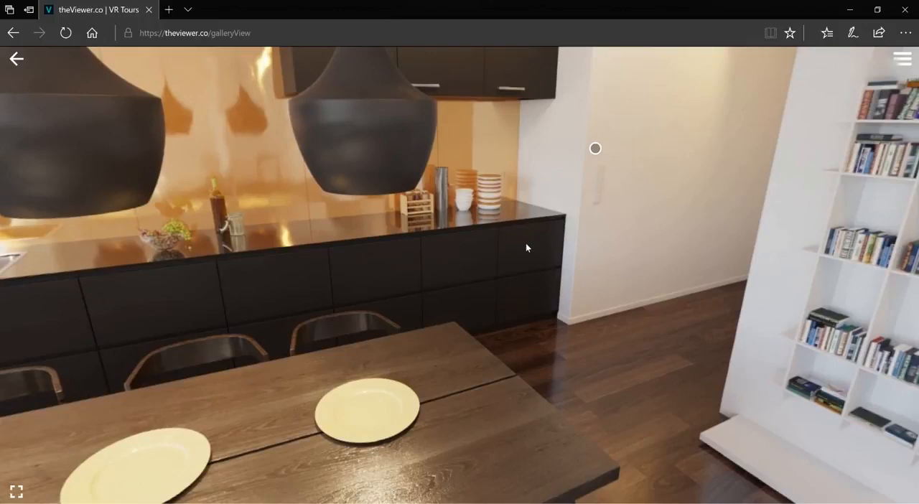
mouse_move(522, 245)
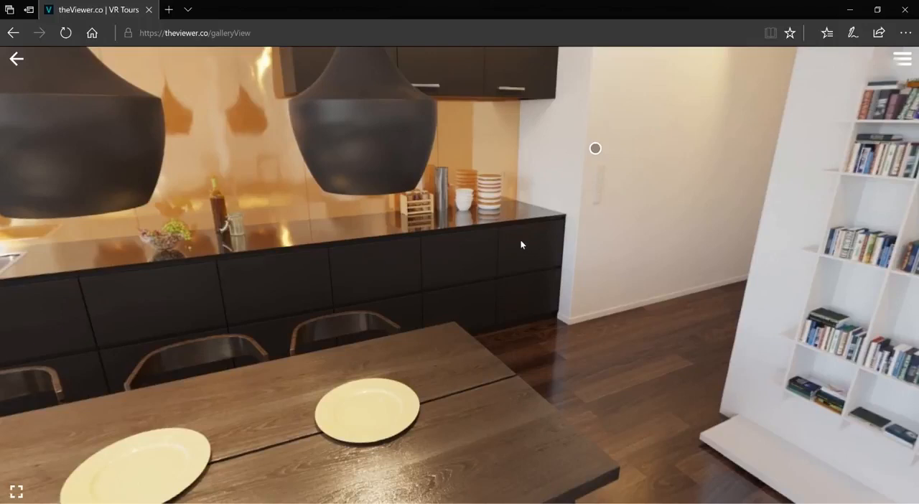
mouse_move(700, 183)
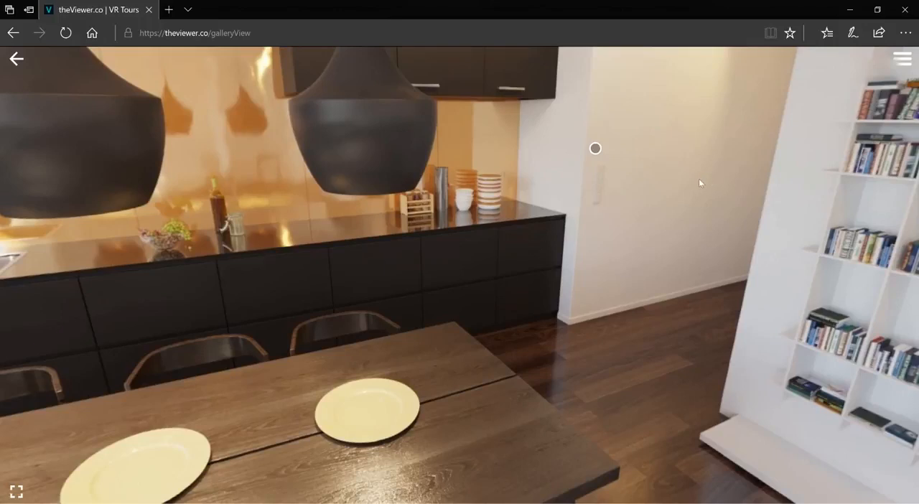